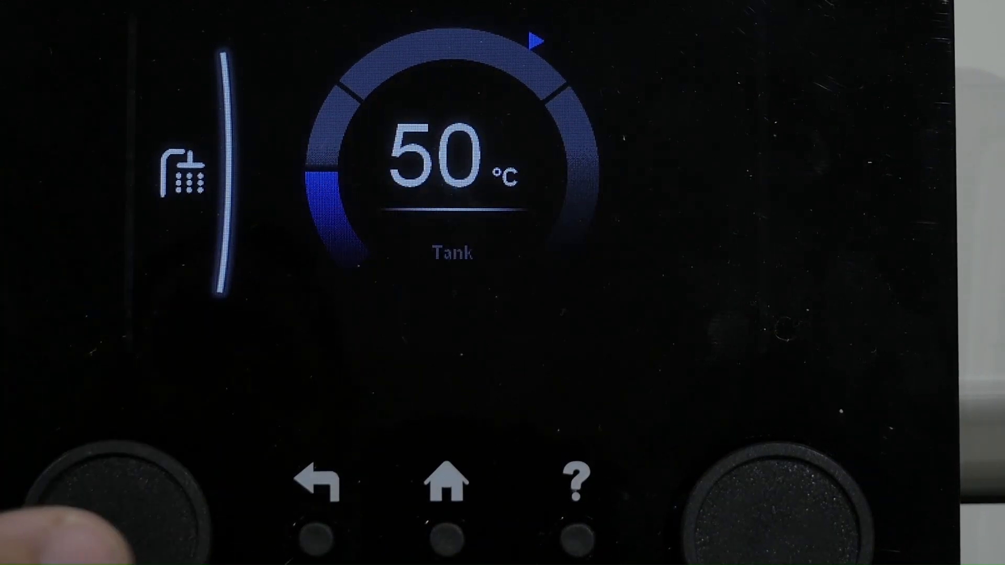
- Enter the hot water menu and bring up Powerful operation with its Off/On choices
{"action": "left_click", "coordinate": [124, 501]}
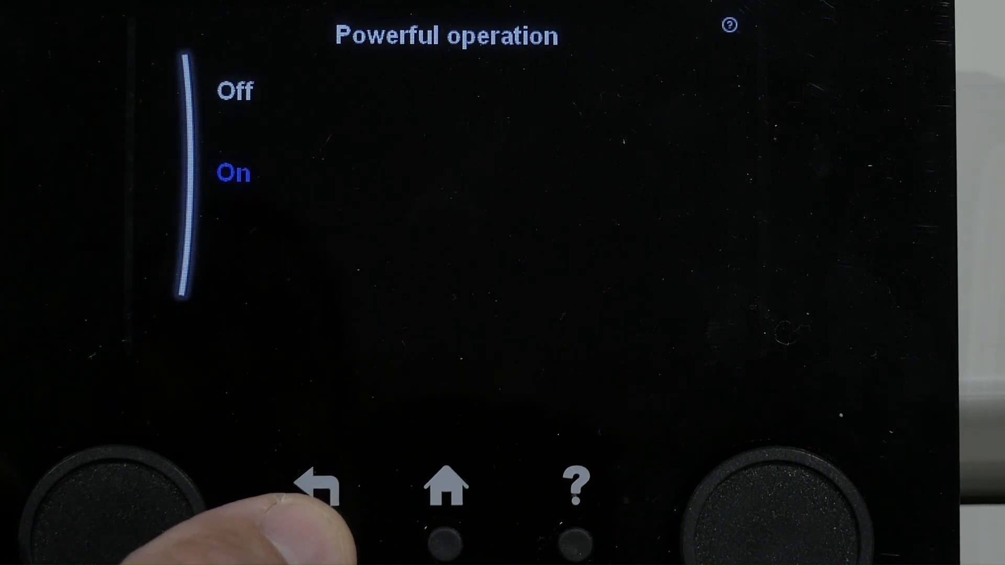
- View the 50 °C Comfort and 45 °C Eco setpoints, leaving both unchanged
{"action": "left_click", "coordinate": [324, 485]}
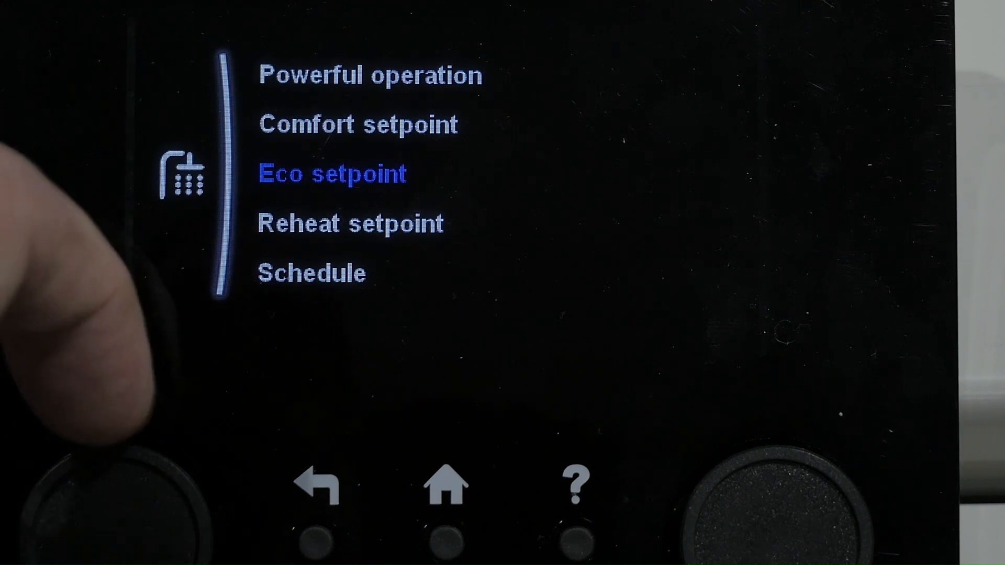
{"action": "scroll", "scroll_direction": "down", "scroll_amount": 3}
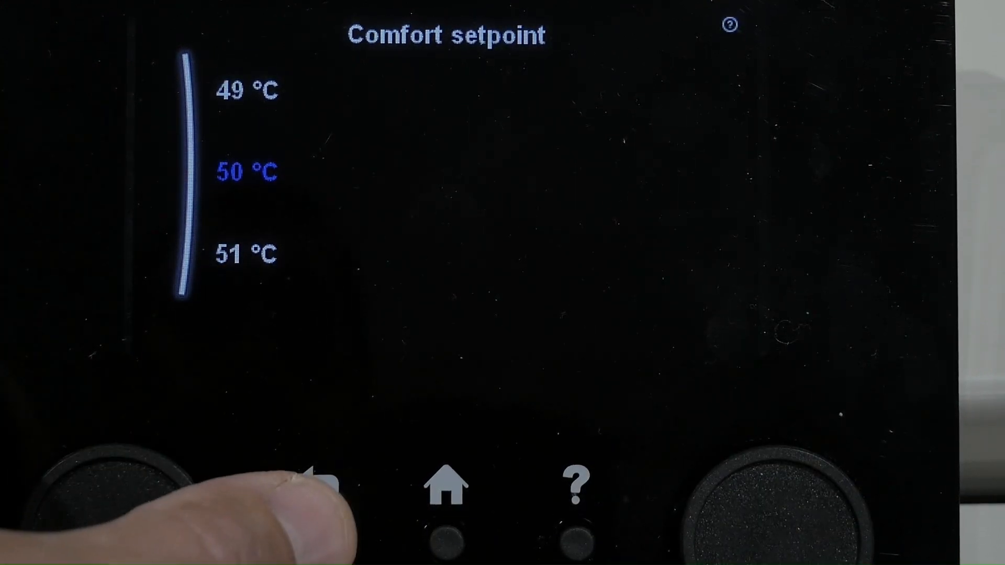
{"action": "left_click", "coordinate": [323, 487]}
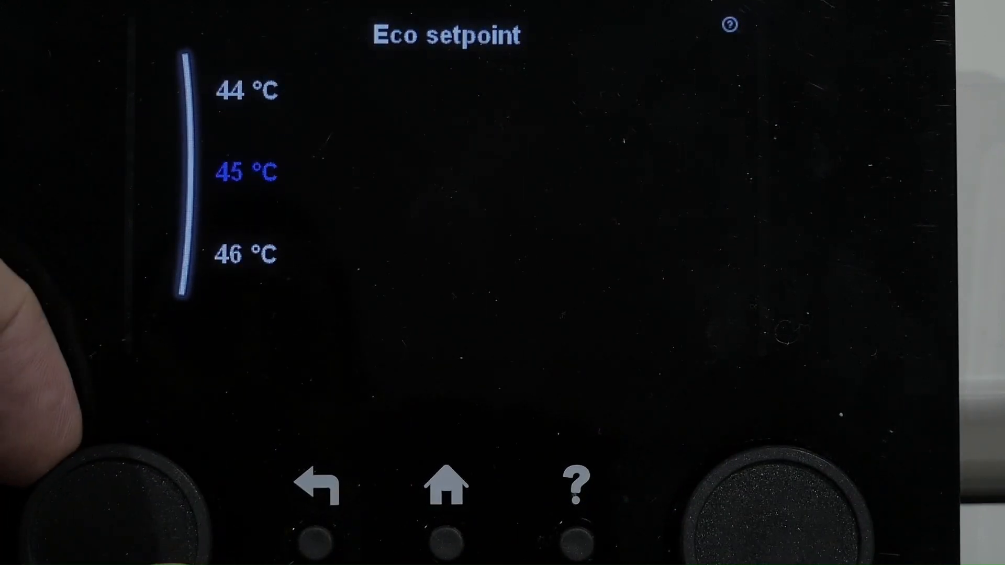
{"action": "left_click", "coordinate": [323, 487]}
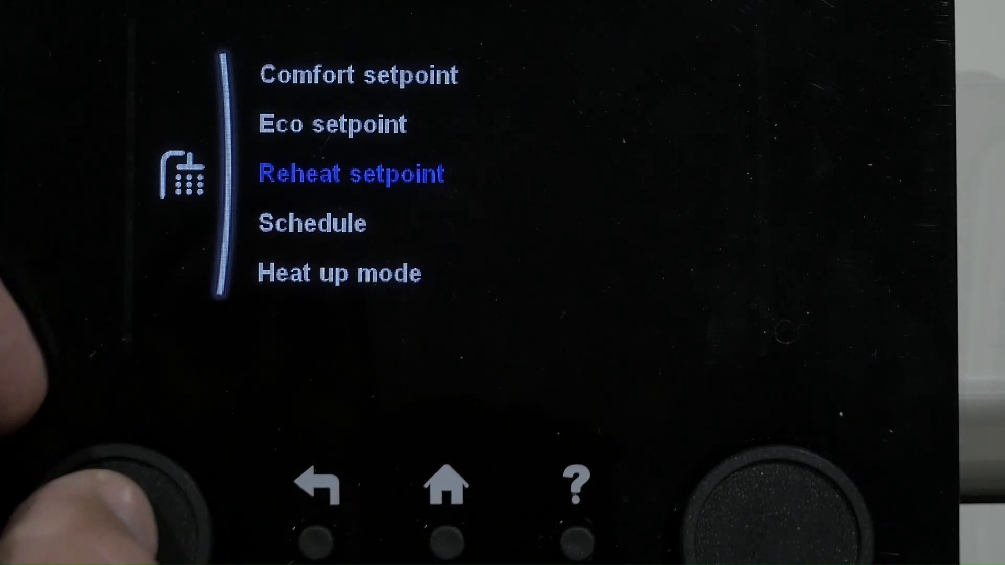
- Leave Heat up mode as Schedule + reheat and move on to the 10 °C Hysteresis setting
{"action": "left_click", "coordinate": [351, 173]}
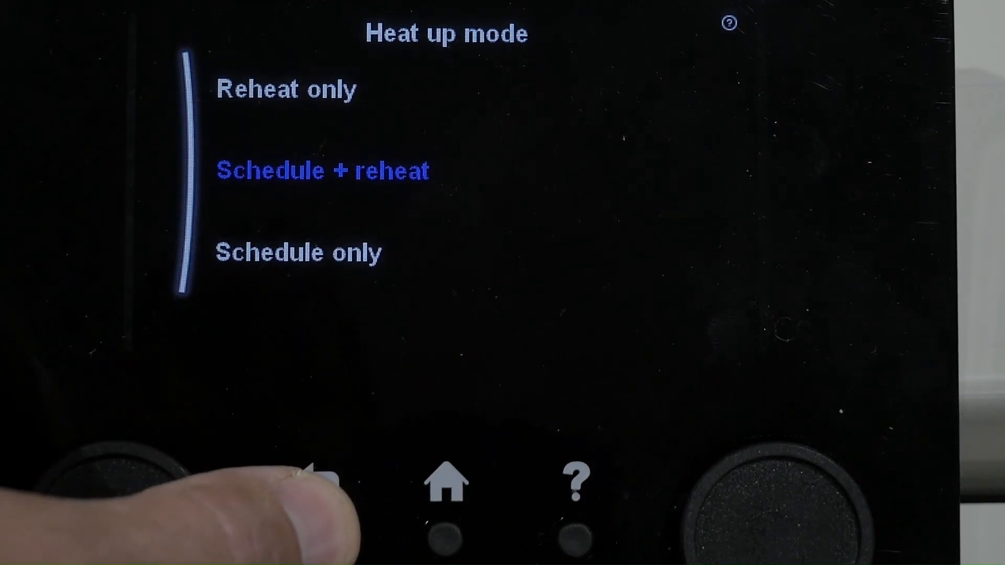
{"action": "left_click", "coordinate": [320, 480]}
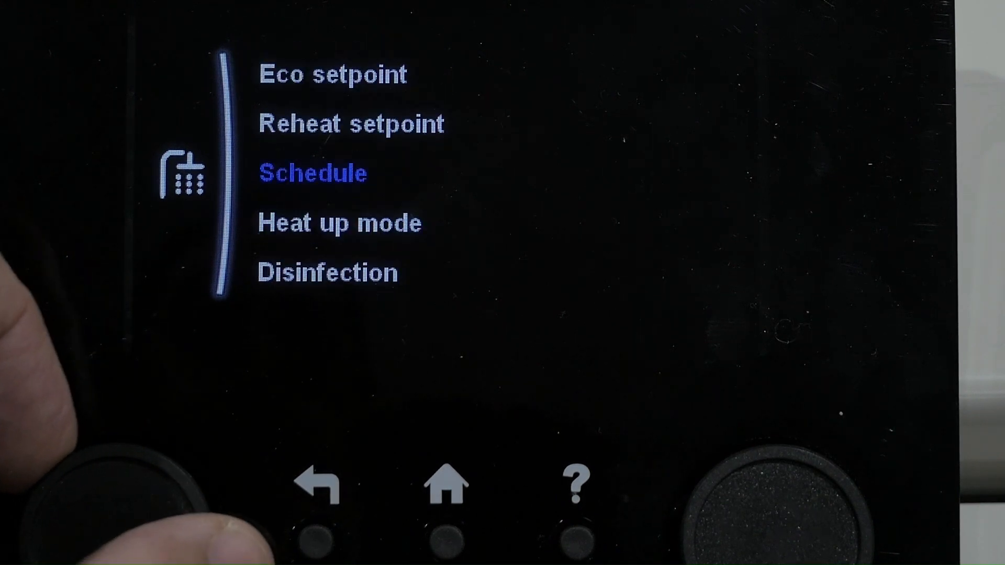
{"action": "scroll", "scroll_direction": "up", "scroll_amount": 3}
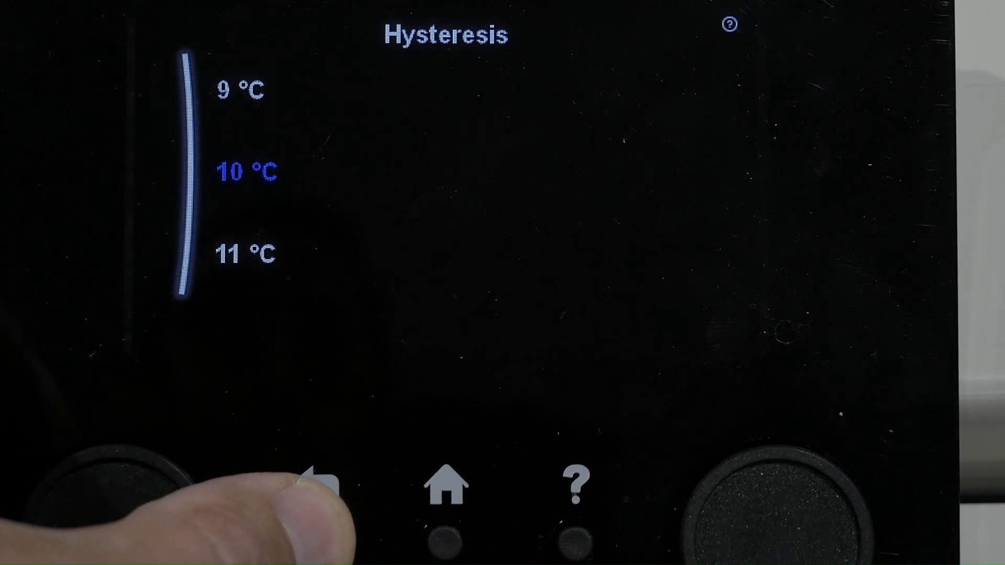
- Keep Hysteresis and the Fixed setpoint mode, then confirm the 52 °C maximum
{"action": "left_click", "coordinate": [321, 483]}
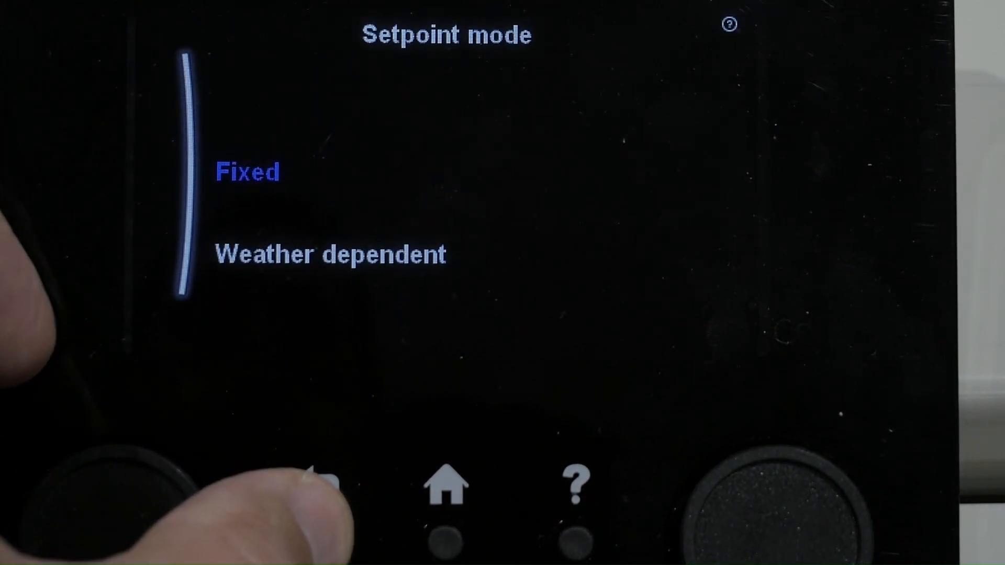
{"action": "left_click", "coordinate": [323, 487]}
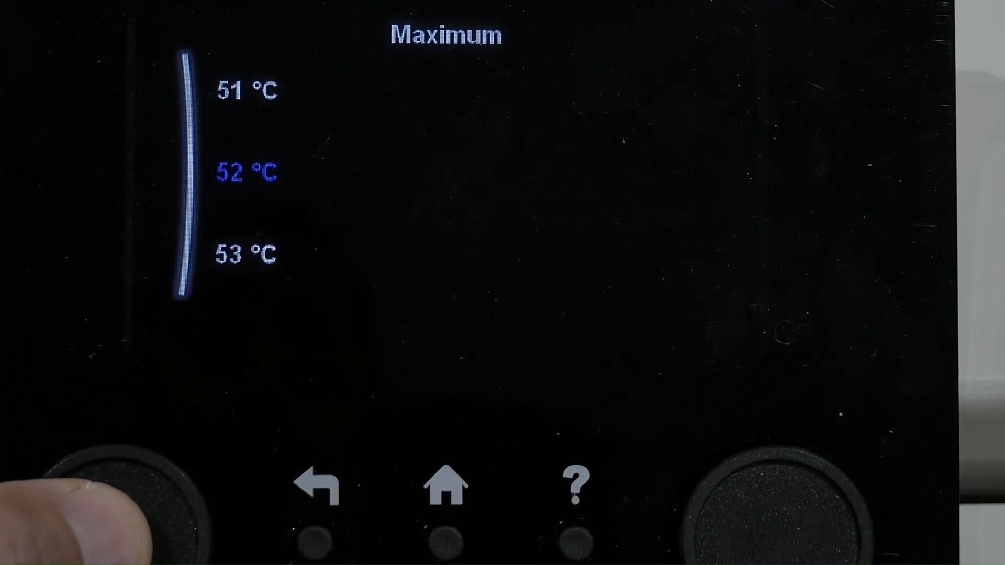
{"action": "left_click", "coordinate": [132, 496]}
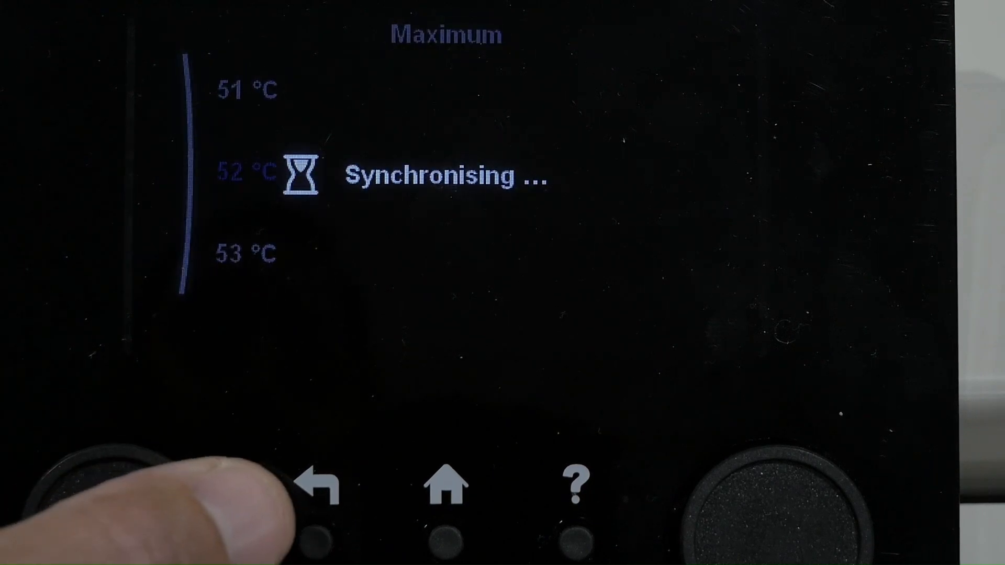
- Return to the hot water menu and reach Disinfection with 60 °C setpoint and 00:10 duration
{"action": "left_click", "coordinate": [323, 487]}
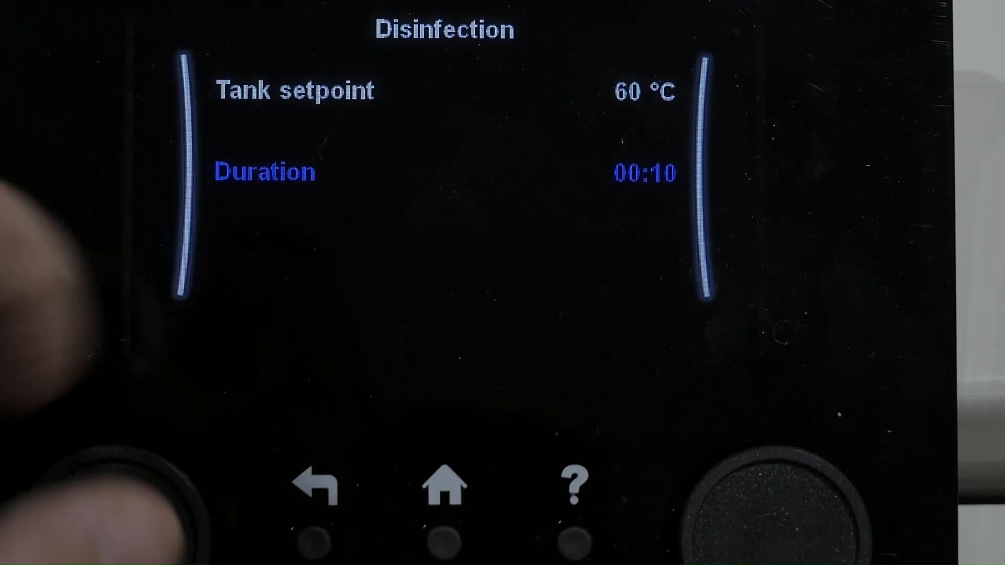
- Leave Disinfection and show the Delete action for the user-defined weekly schedule
{"action": "left_click", "coordinate": [320, 487]}
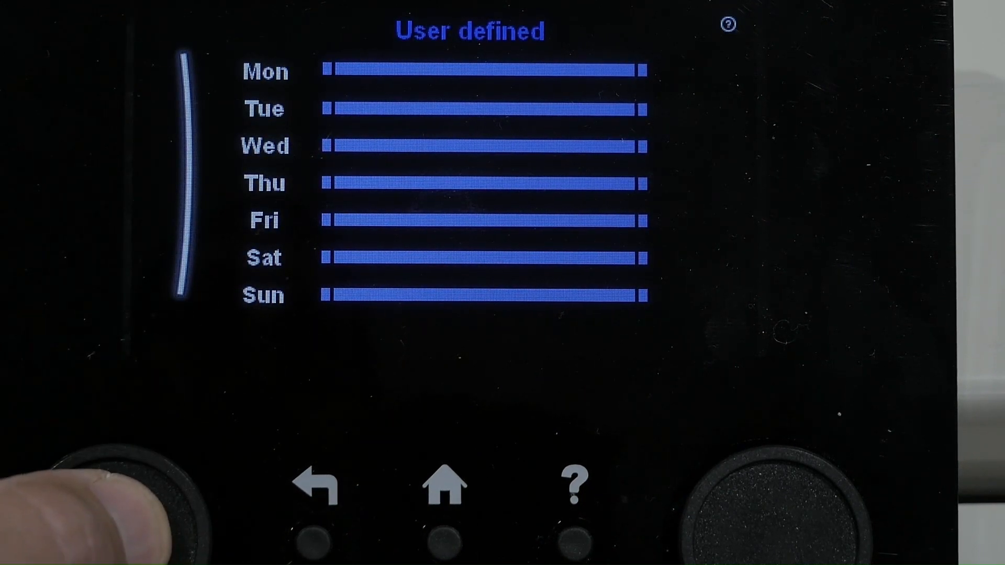
{"action": "left_click", "coordinate": [128, 507]}
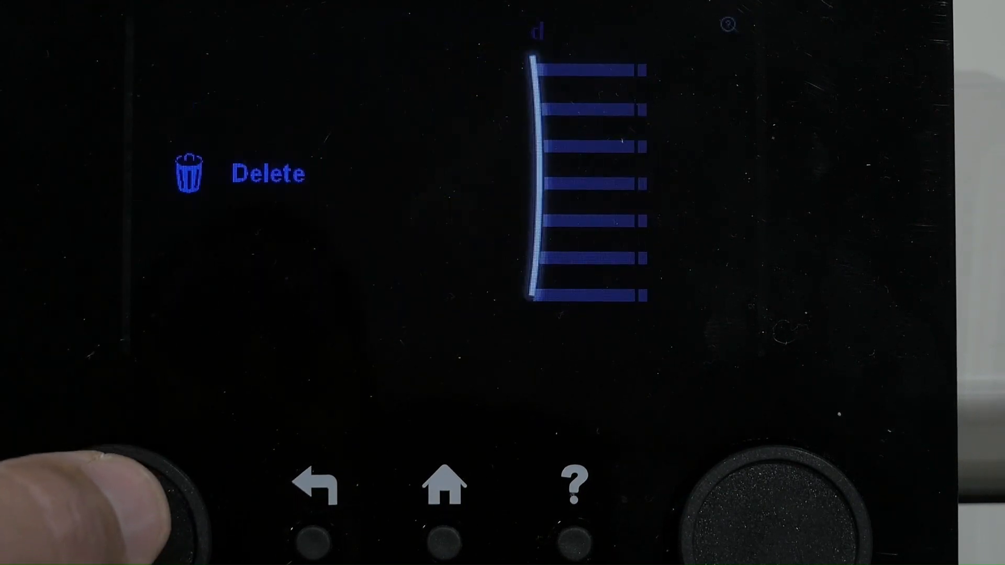